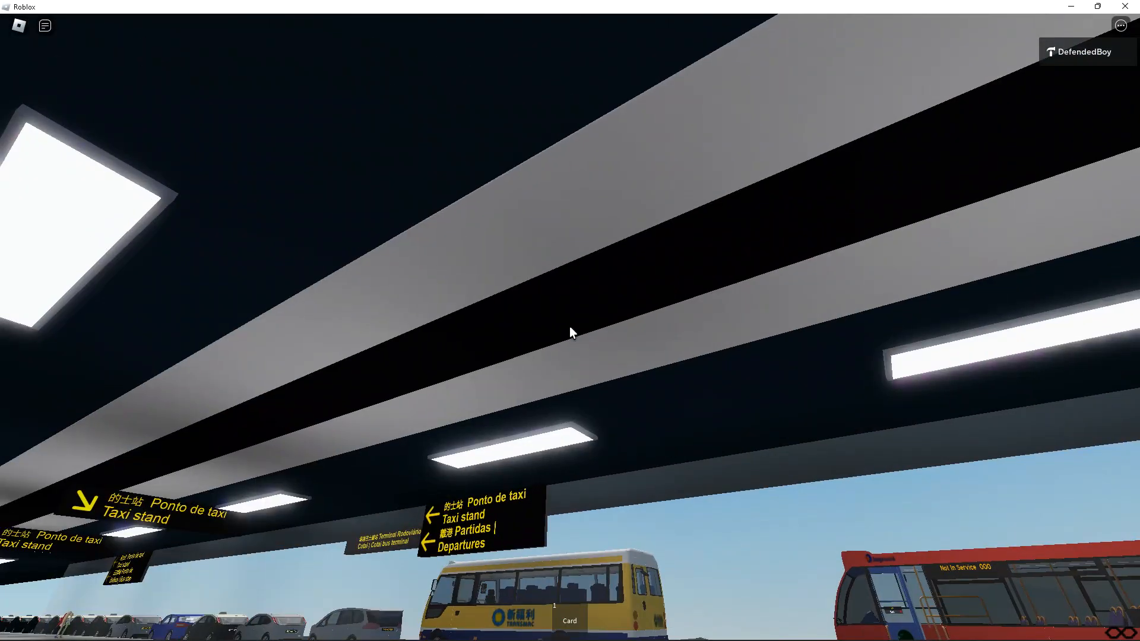
mouse_move(572, 334)
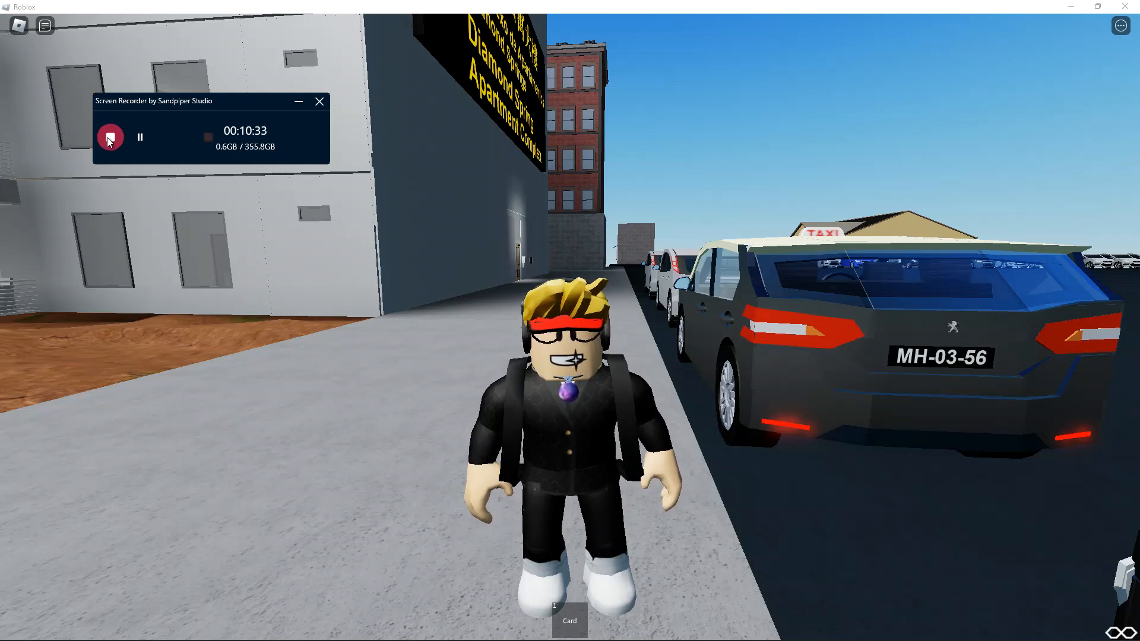
mouse_move(110, 140)
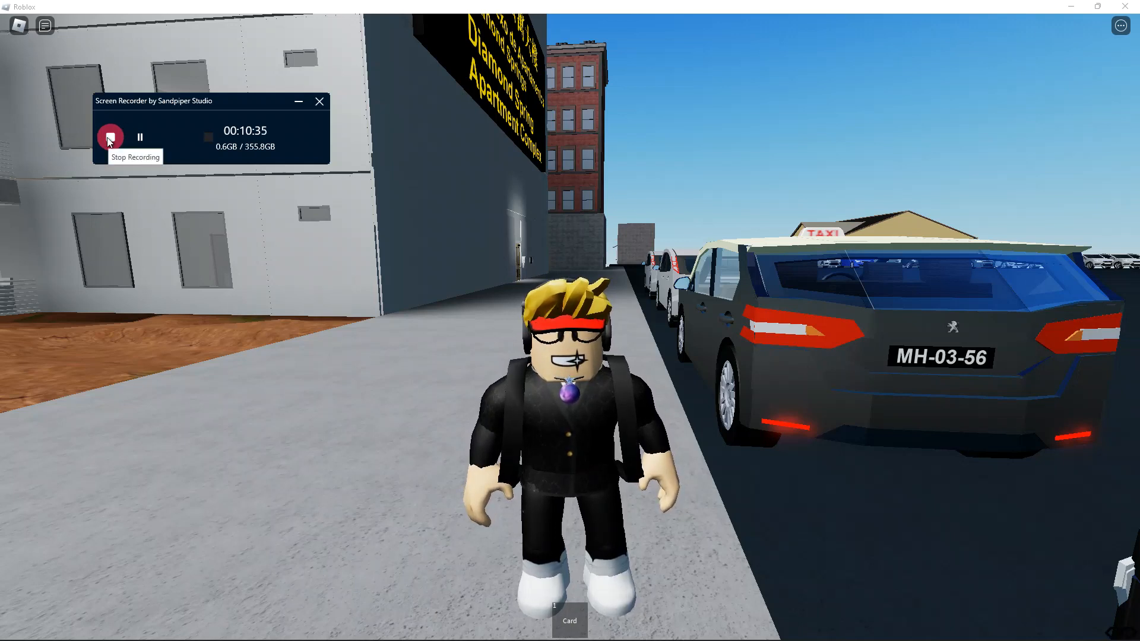